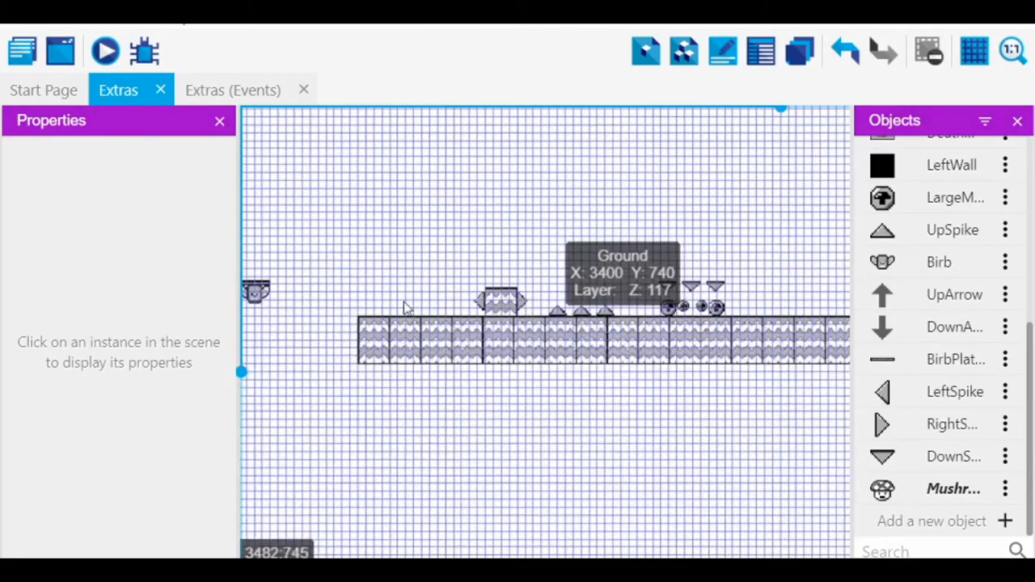
pyautogui.moveTo(441, 101)
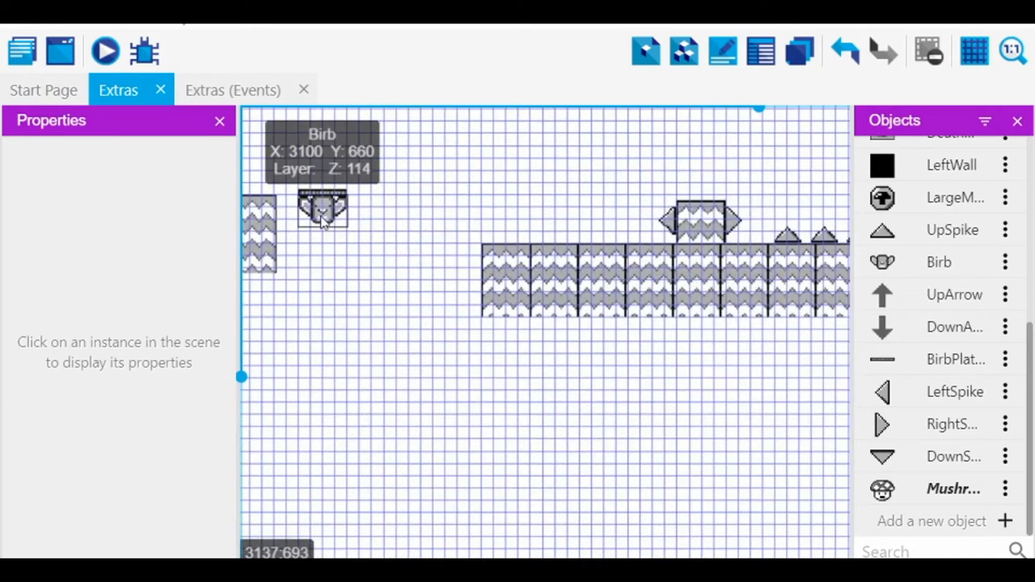
# Step: Show the Show Mask, Show grid and Setup grid menu from the toolbar's grid dropdown
pyautogui.click(974, 51)
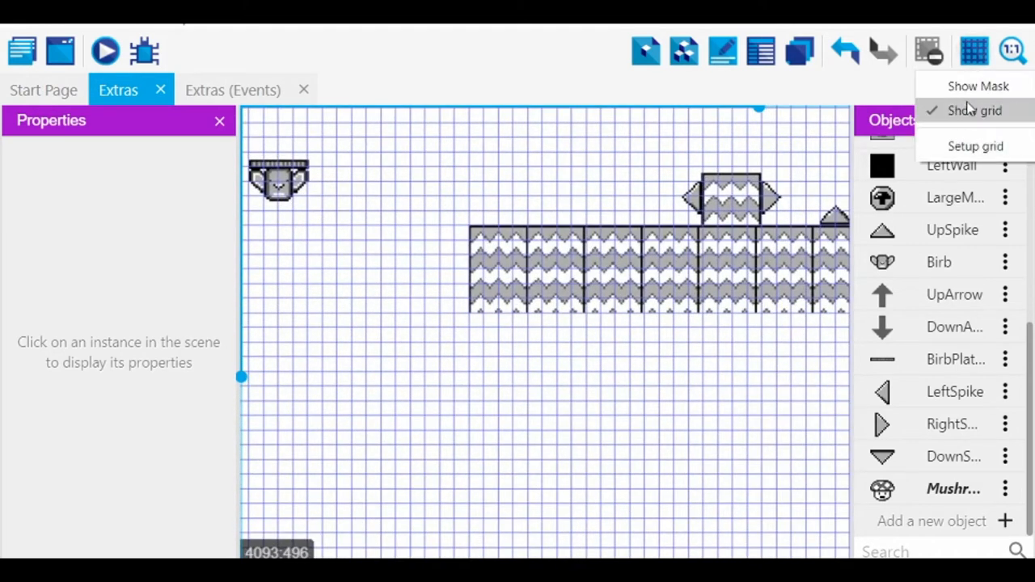
# Step: Turn off 'Show grid' and click around the scene beside the Birb instance
pyautogui.click(975, 111)
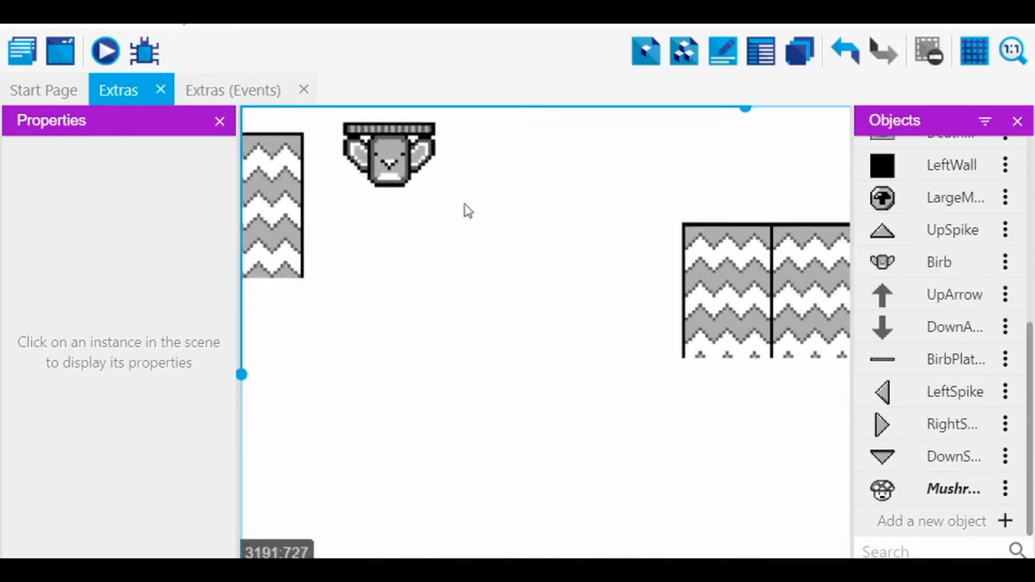
pyautogui.moveTo(713, 178)
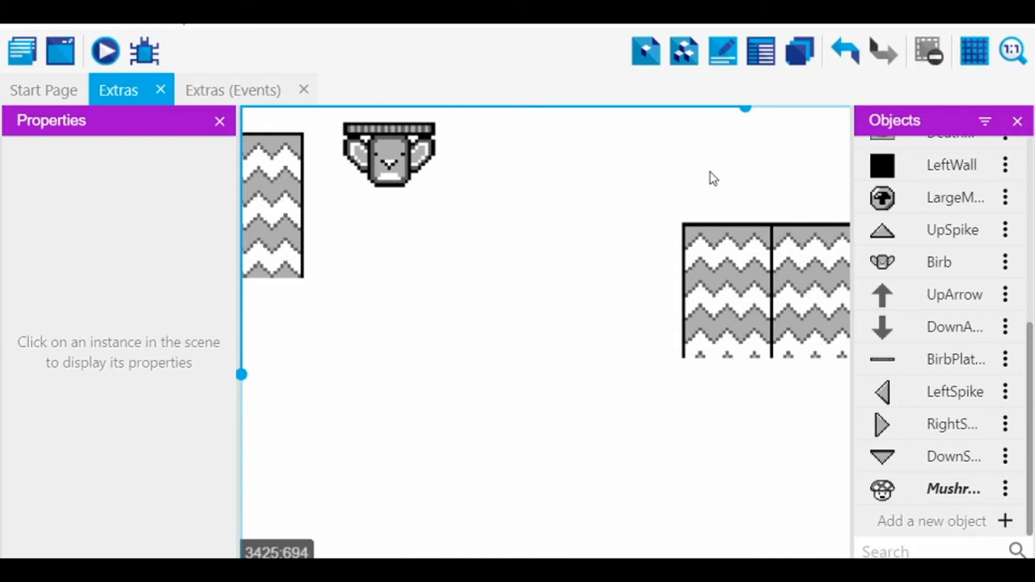
pyautogui.moveTo(461, 396)
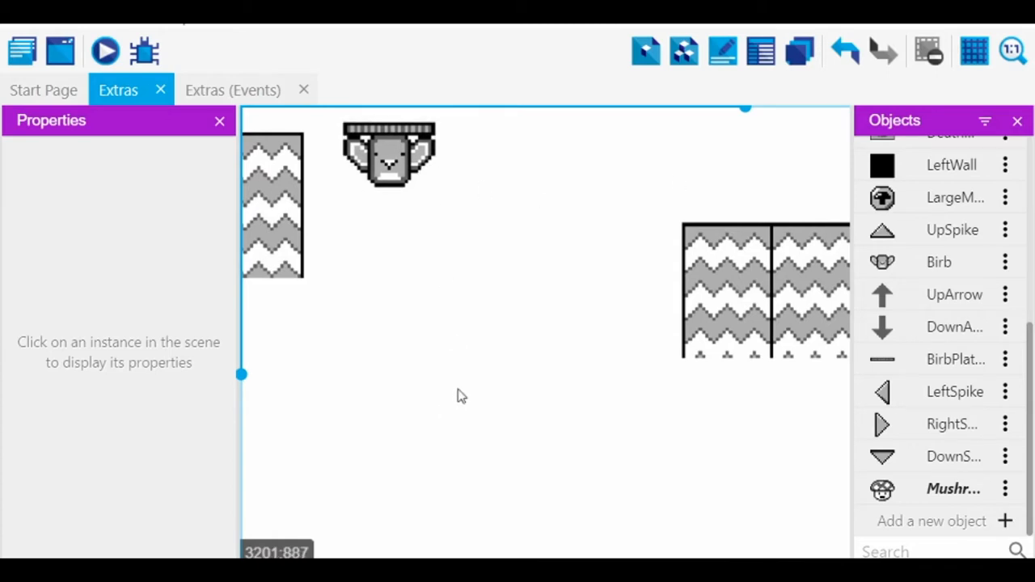
pyautogui.moveTo(429, 206)
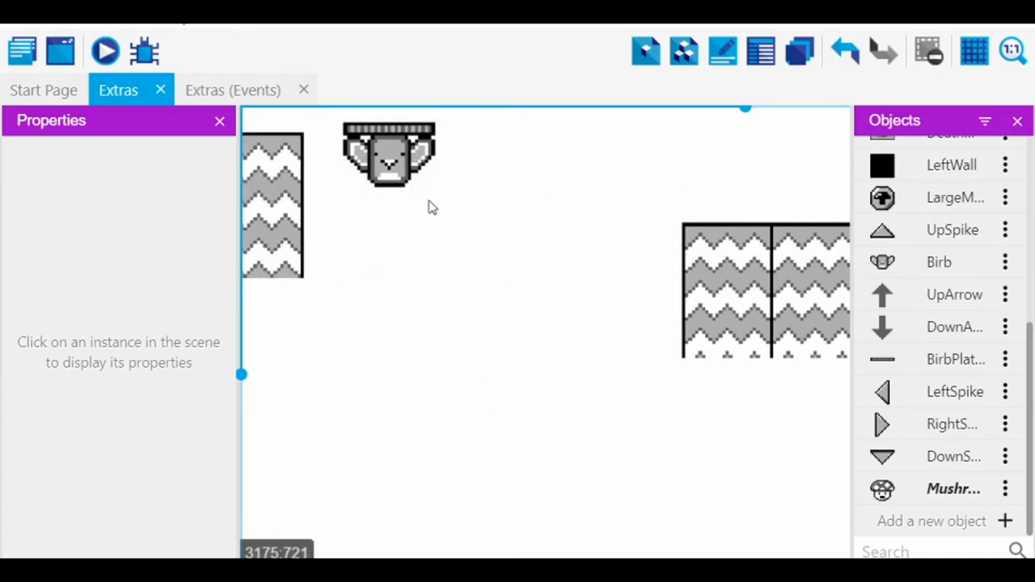
pyautogui.moveTo(427, 261)
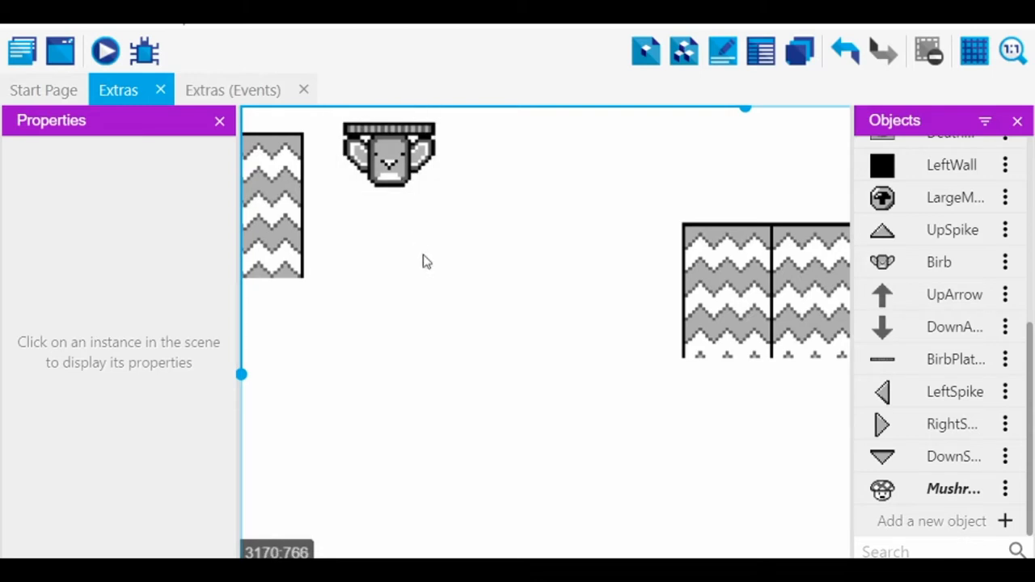
pyautogui.moveTo(432, 264)
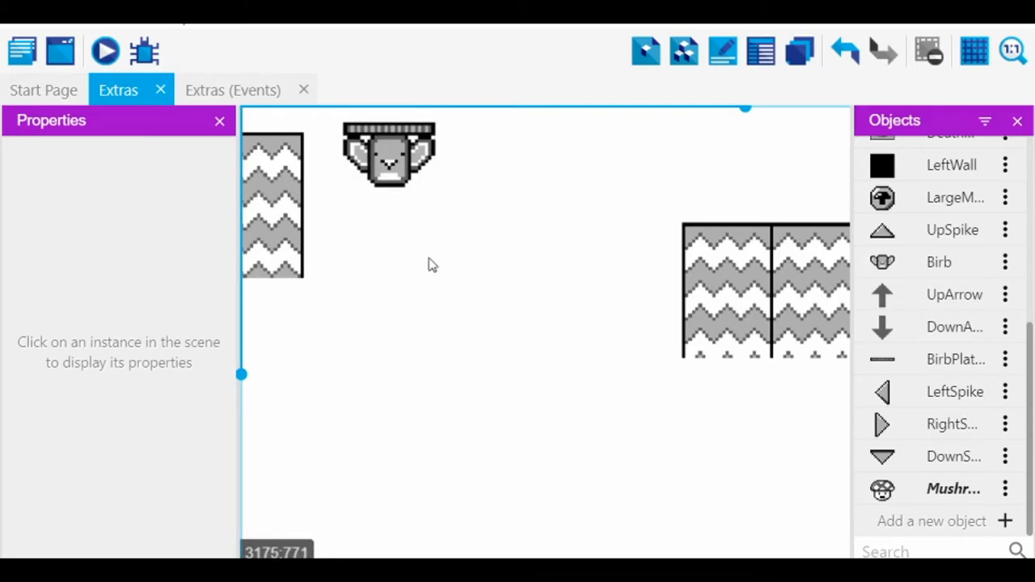
pyautogui.click(388, 162)
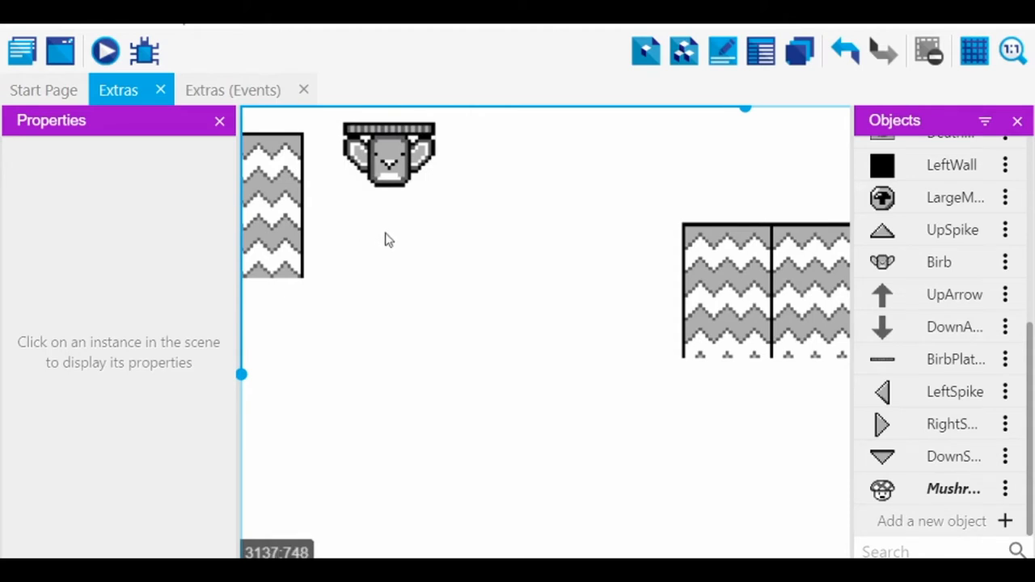
pyautogui.click(389, 161)
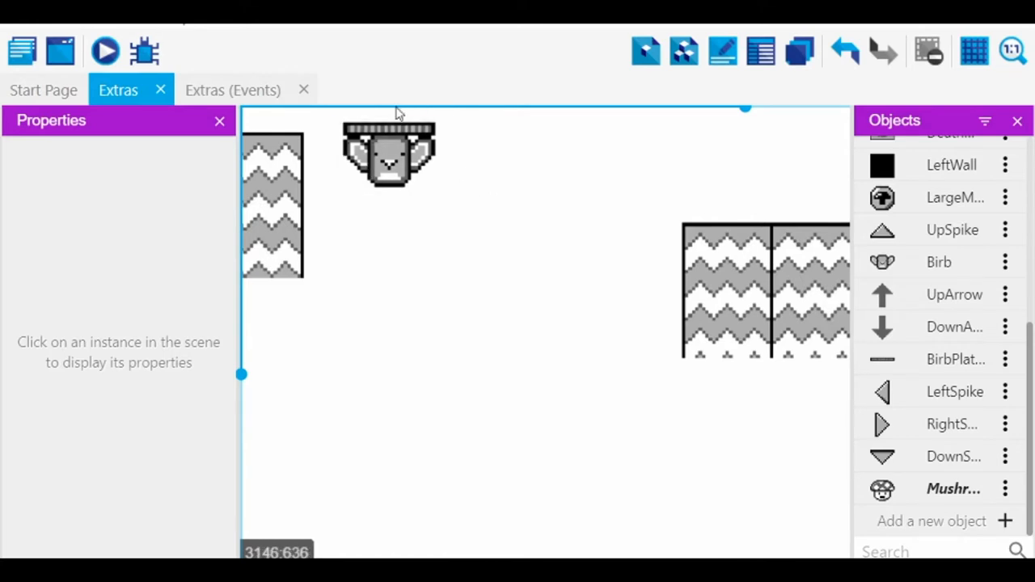
pyautogui.click(388, 162)
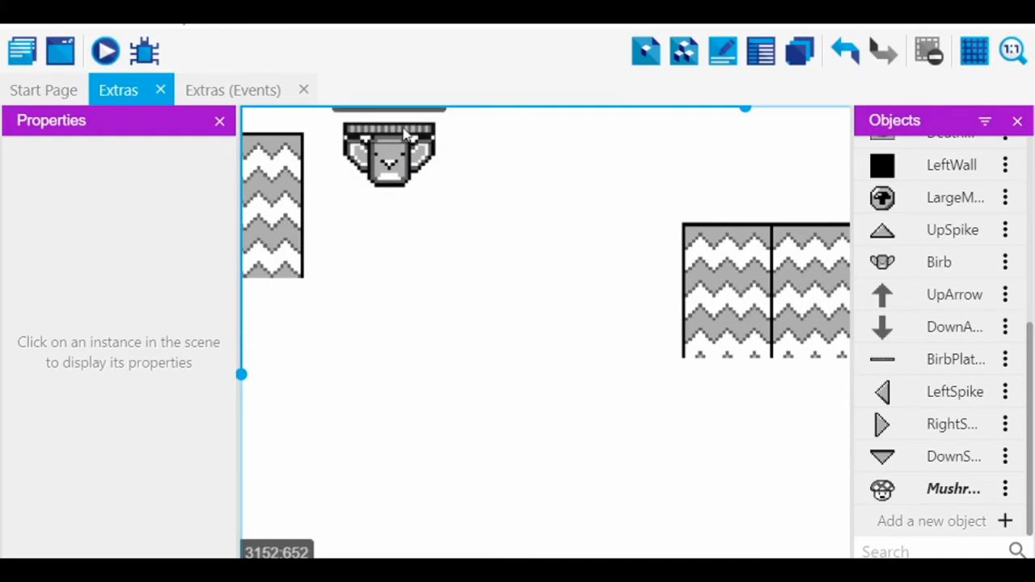
pyautogui.moveTo(379, 146)
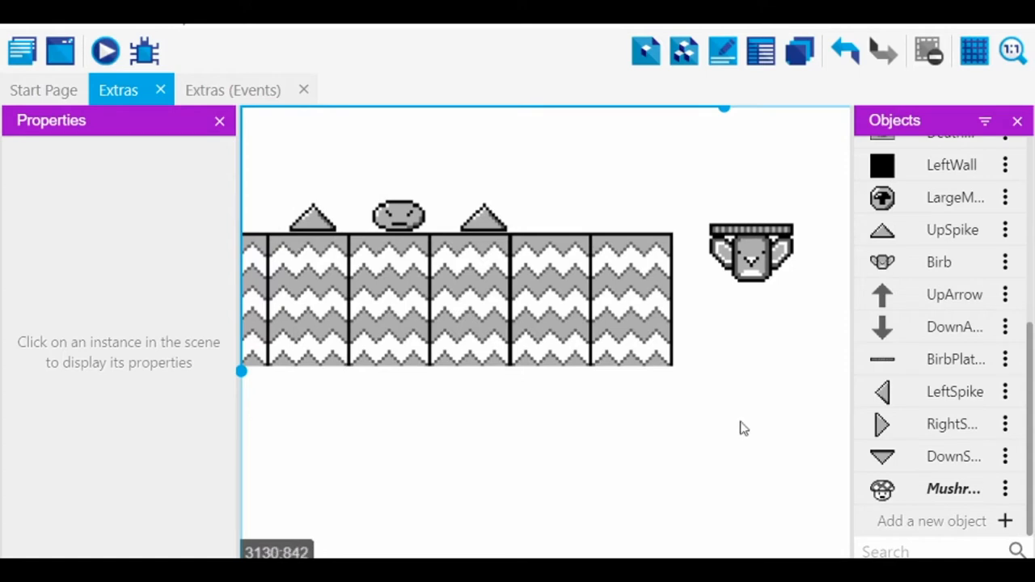
pyautogui.moveTo(625, 463)
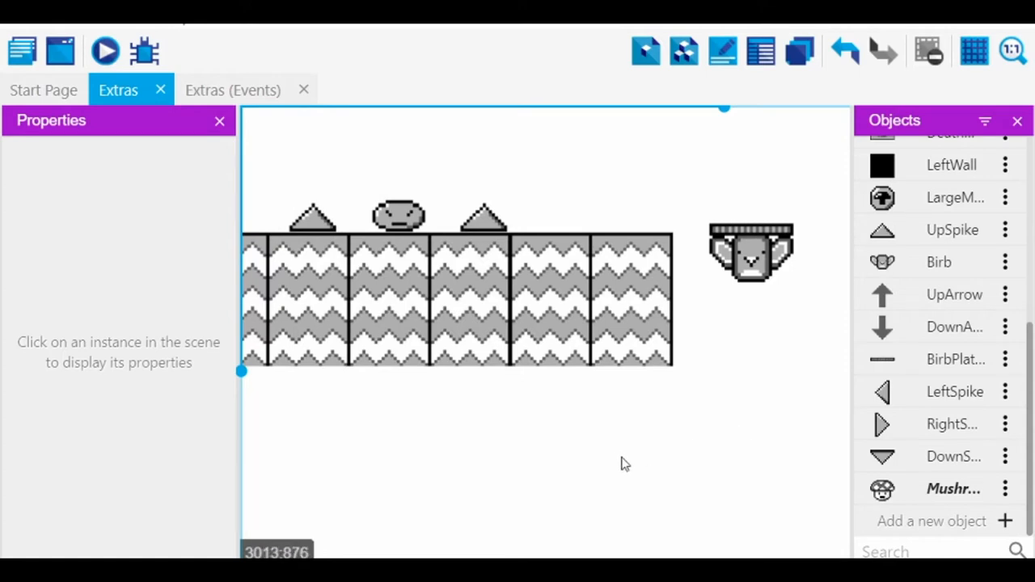
pyautogui.moveTo(757, 383)
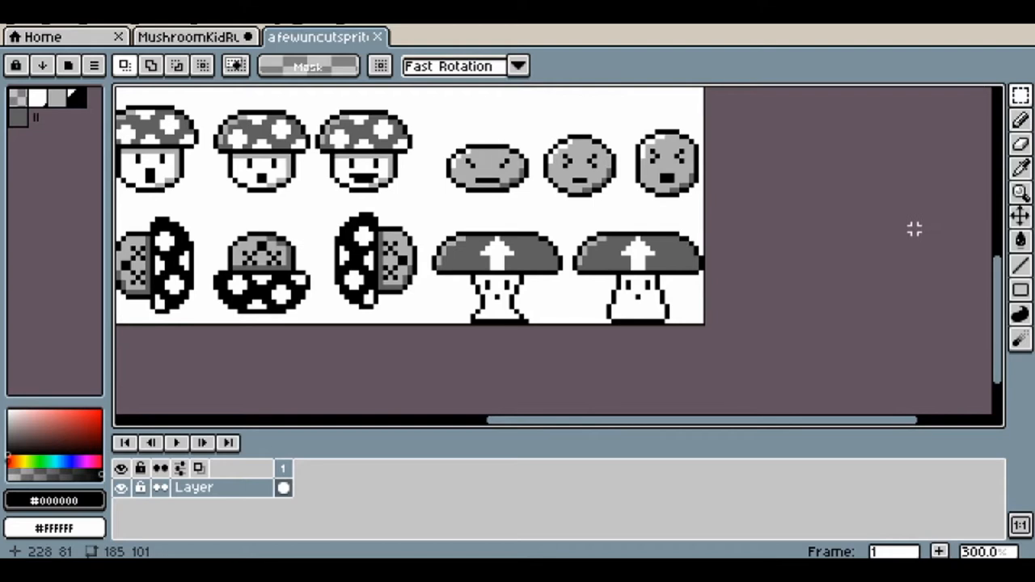
pyautogui.moveTo(564, 239)
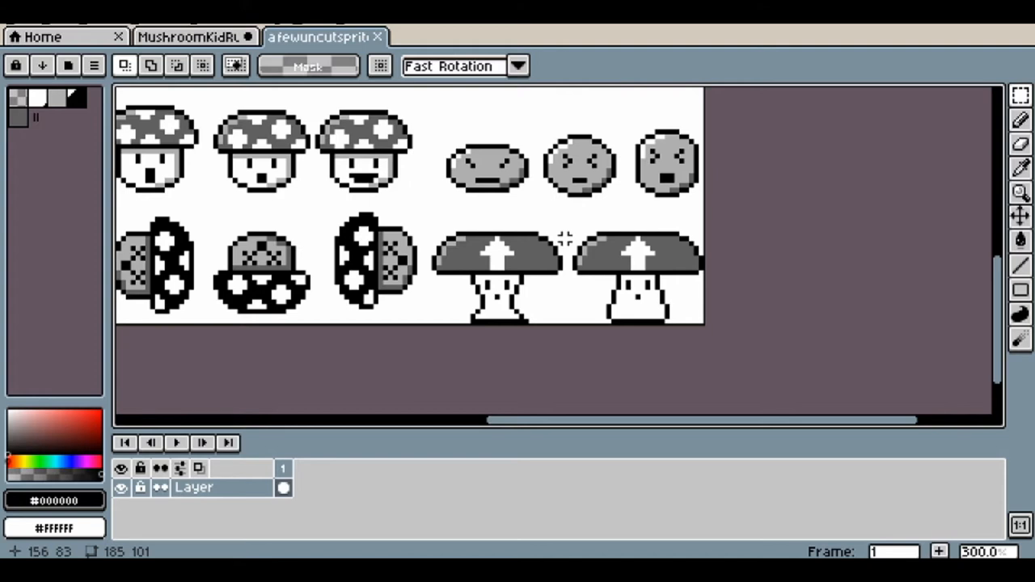
pyautogui.moveTo(550, 283)
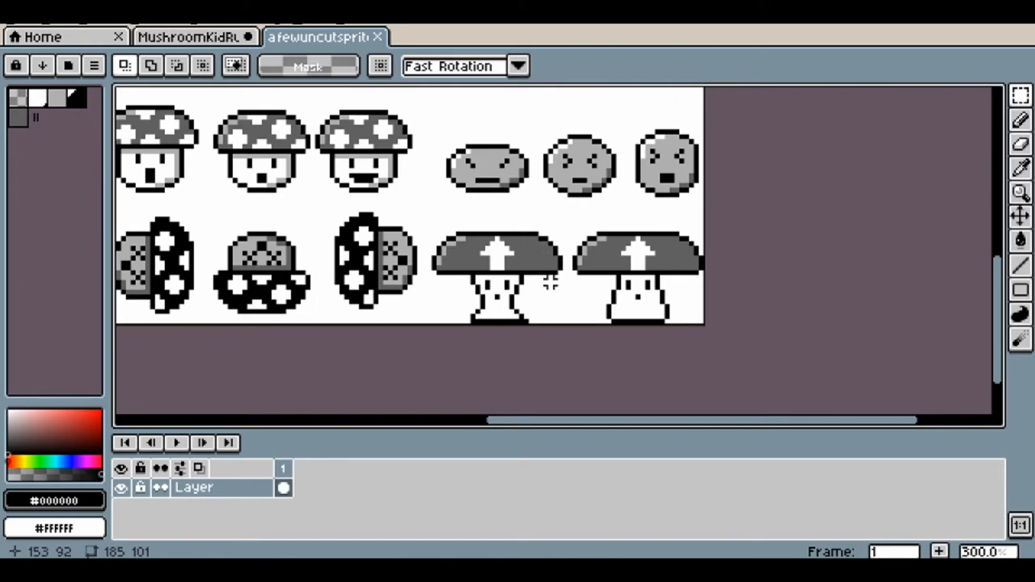
pyautogui.moveTo(560, 287)
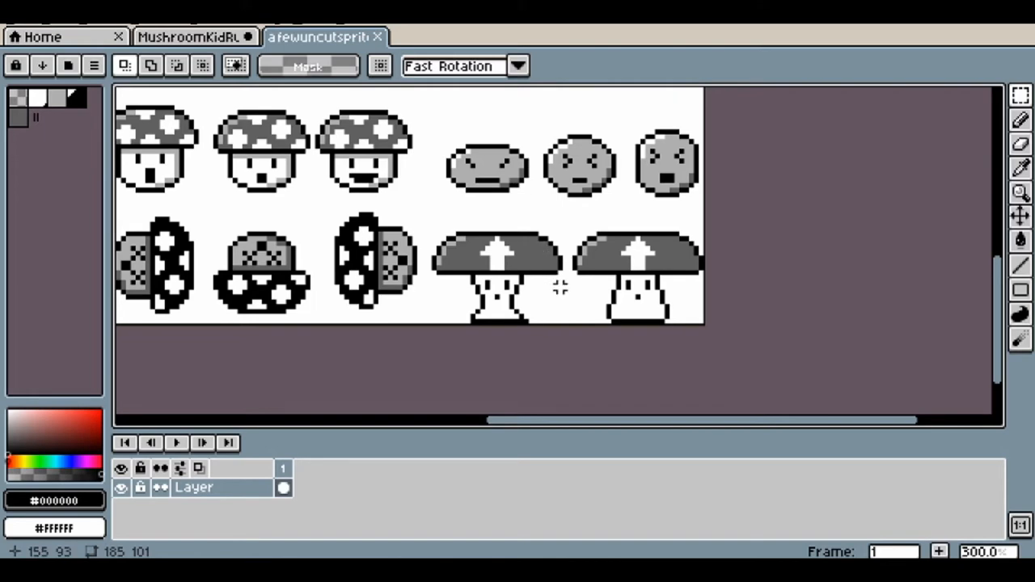
pyautogui.moveTo(755, 366)
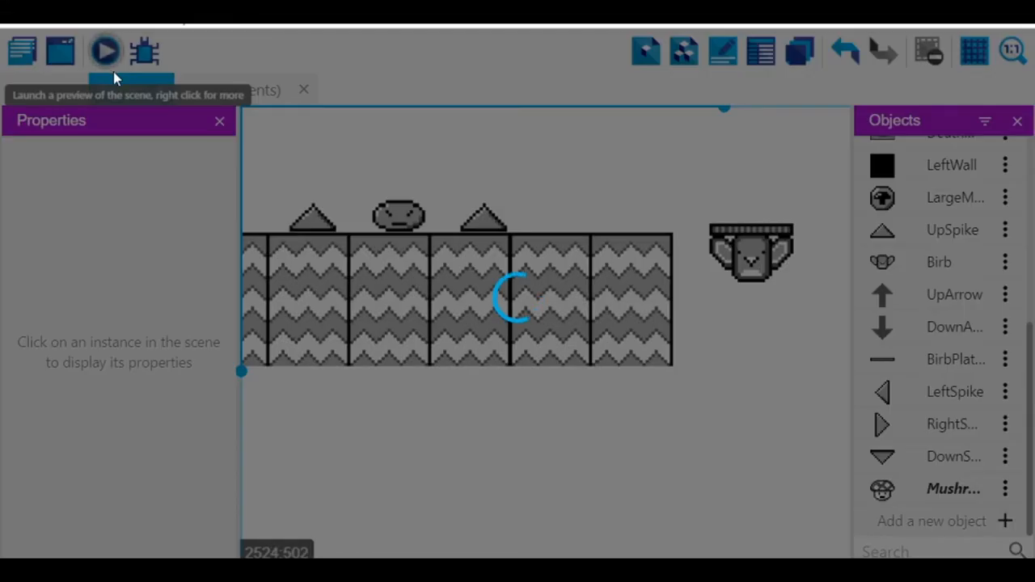
# Step: Launch the preview, close it after Mushroom Kid dies, and relaunch it
pyautogui.click(104, 51)
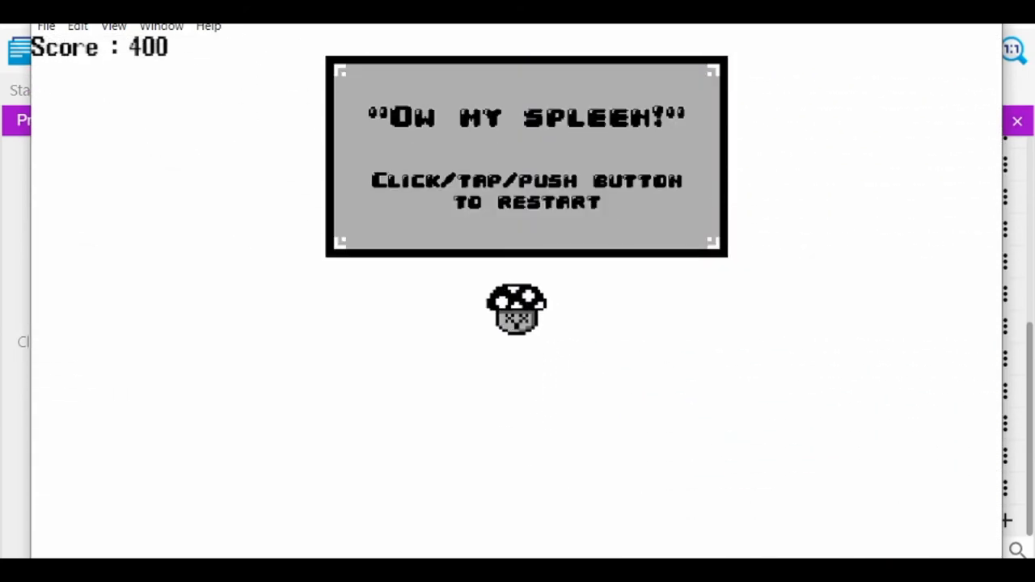
pyautogui.click(105, 51)
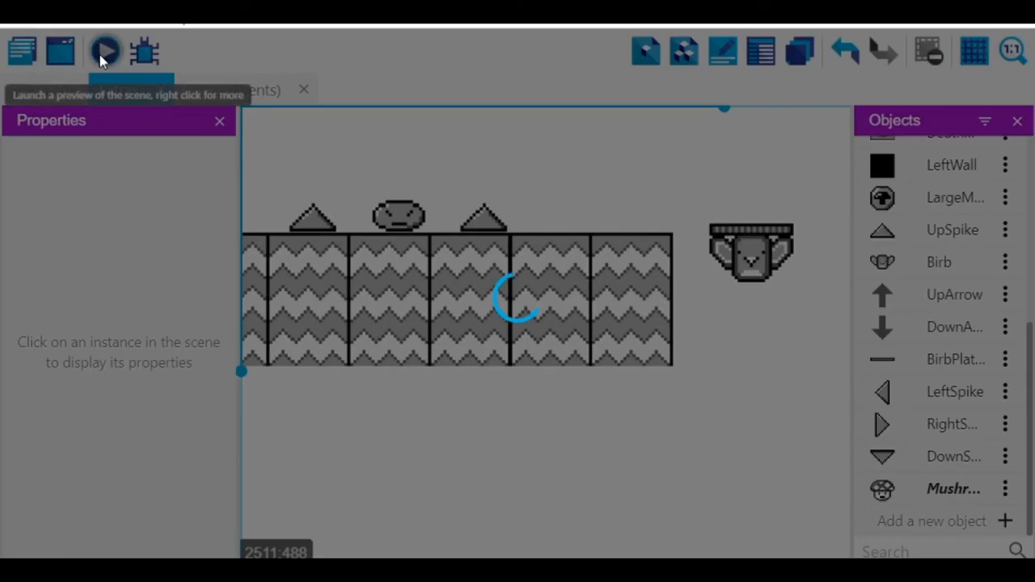
pyautogui.click(105, 51)
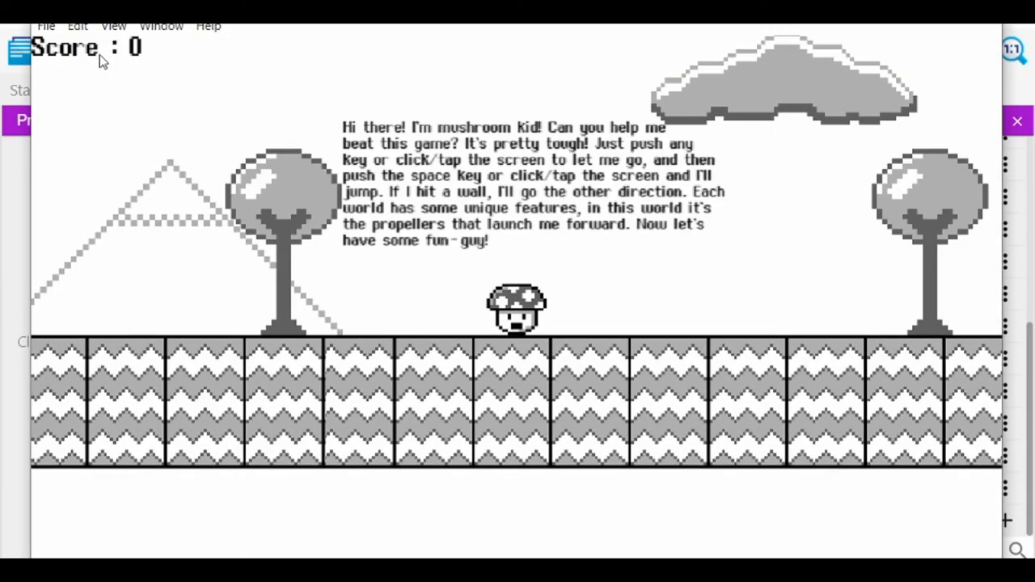